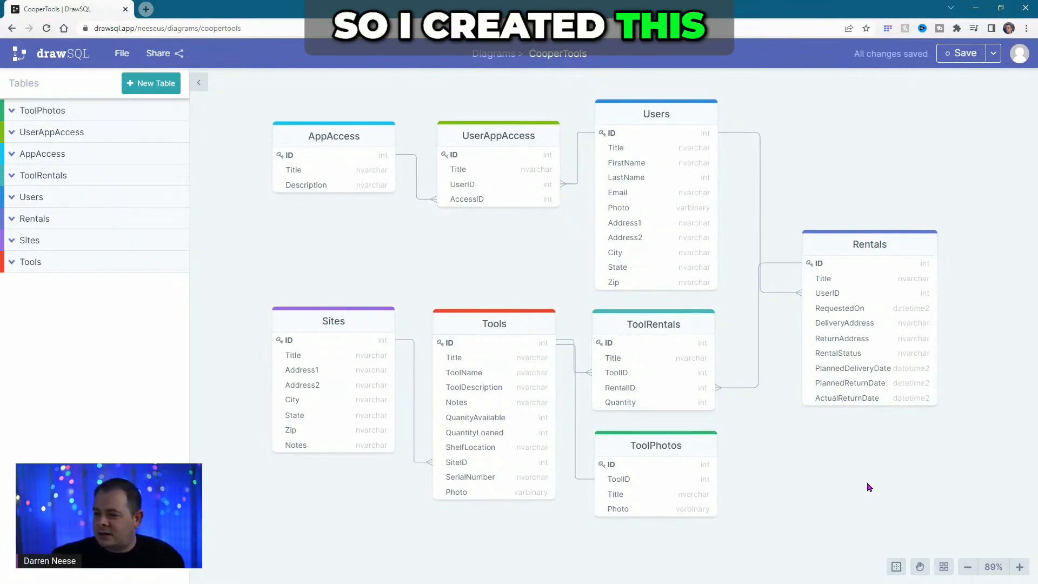
mouse_move(960, 492)
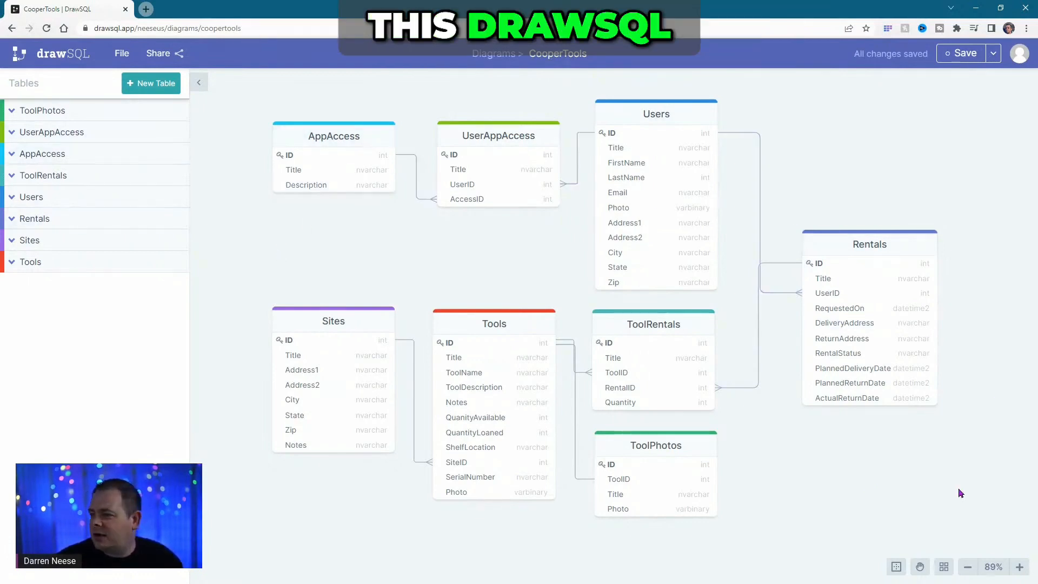